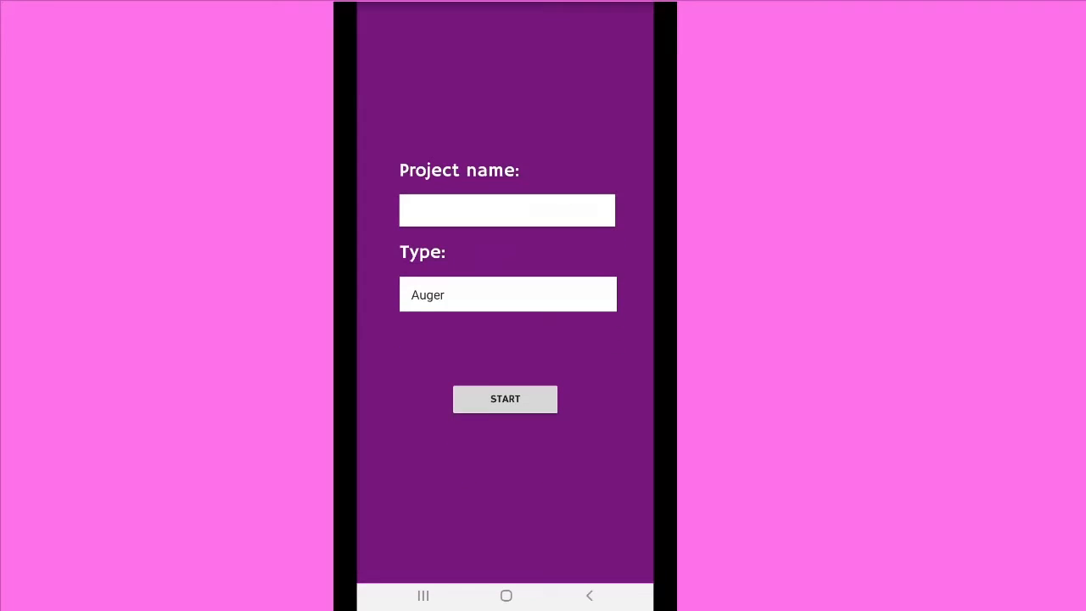
- Create and start a Profile pit project named Test_01
left_click(506, 210)
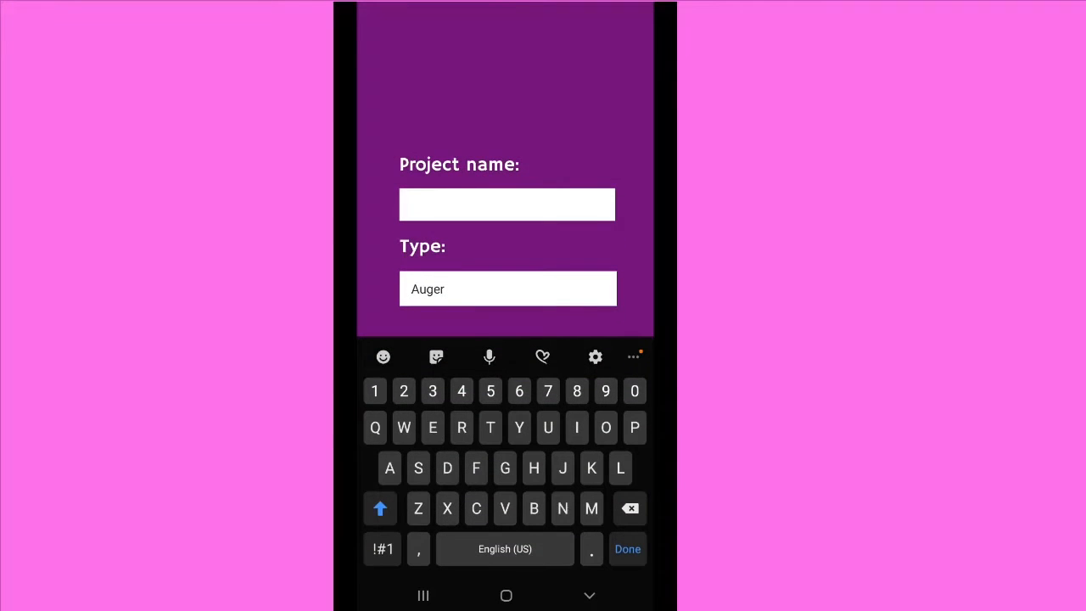
type("Test")
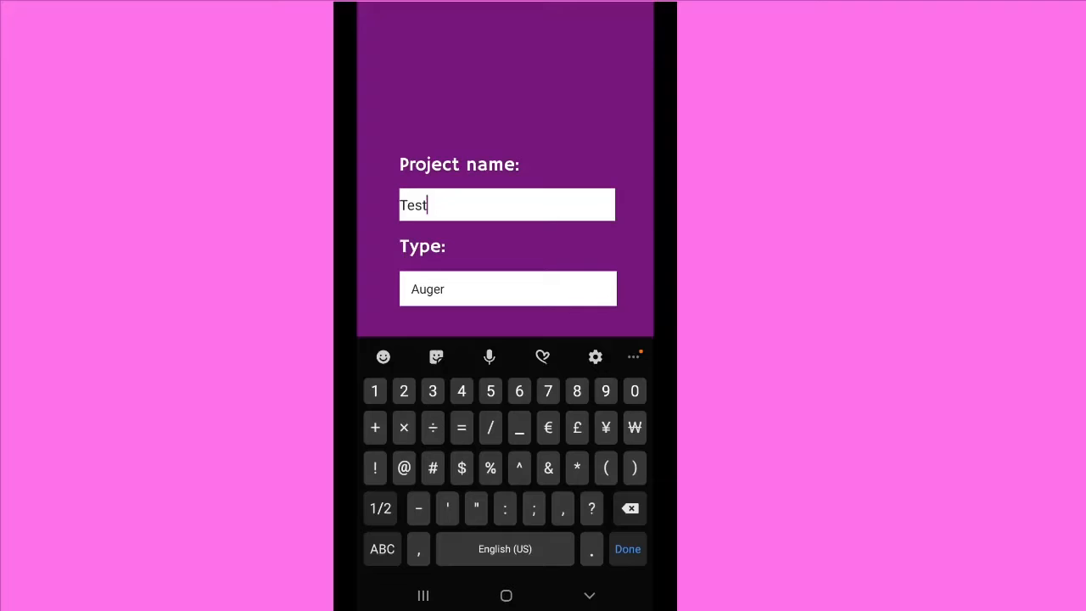
type("01")
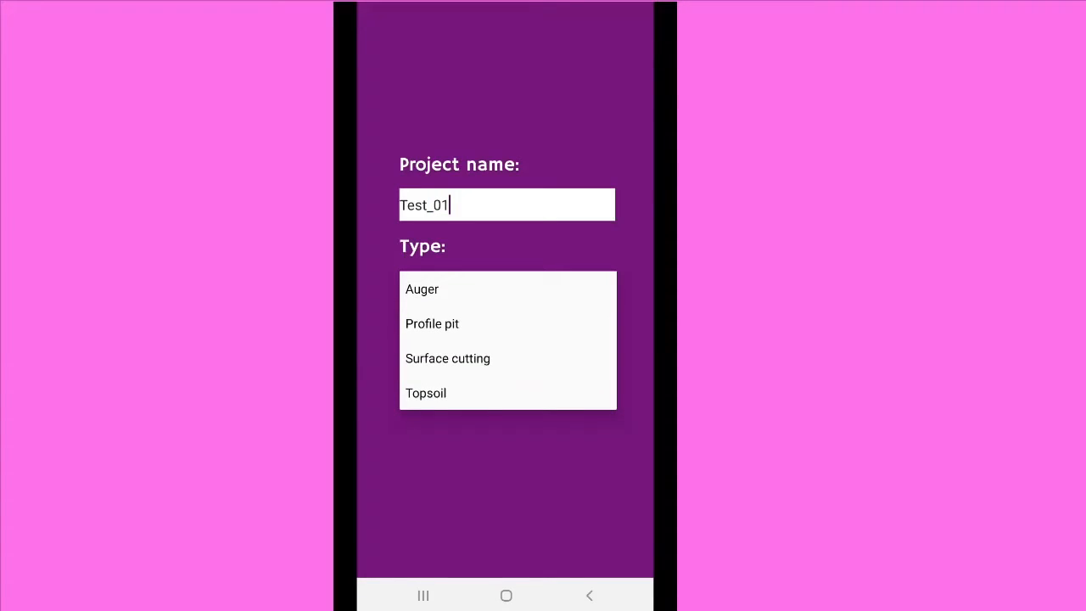
left_click(431, 323)
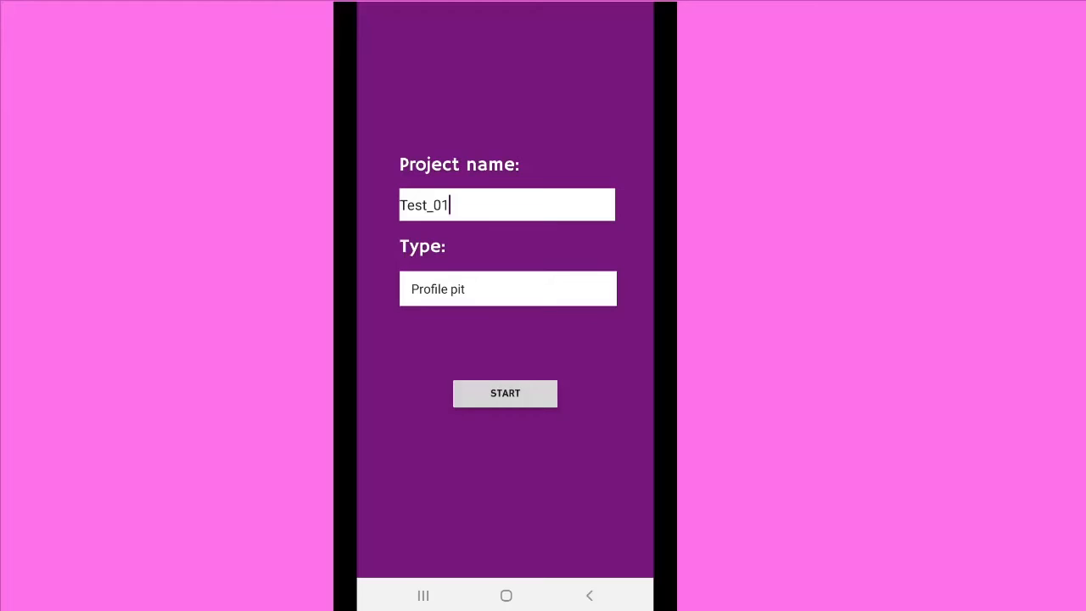
left_click(505, 393)
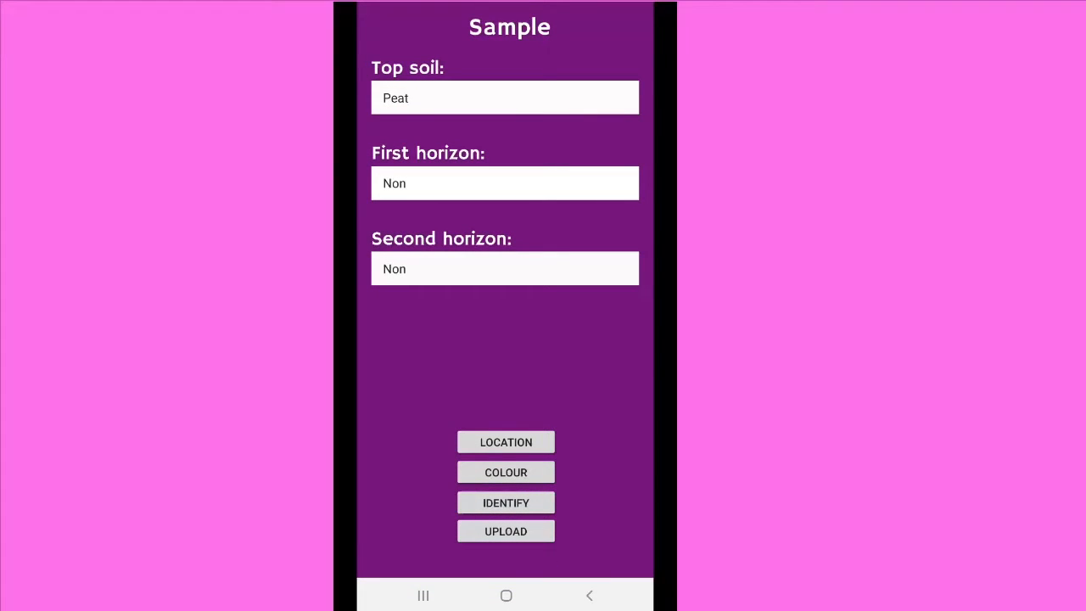
- Capture the sample's GPS location, with Vertic top soil and Hard Rock first horizon
left_click(504, 441)
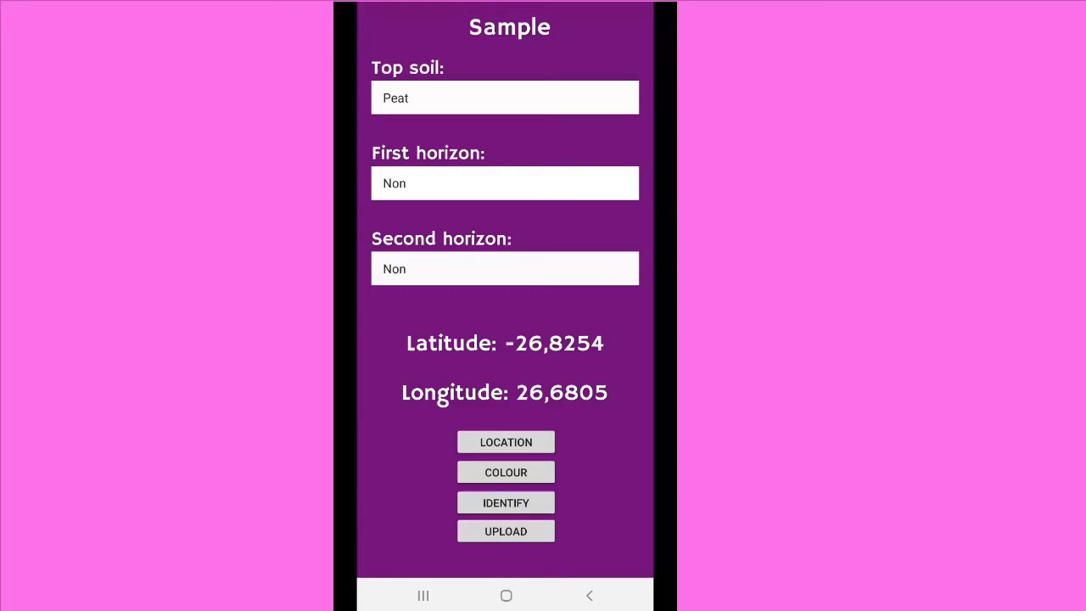
left_click(504, 97)
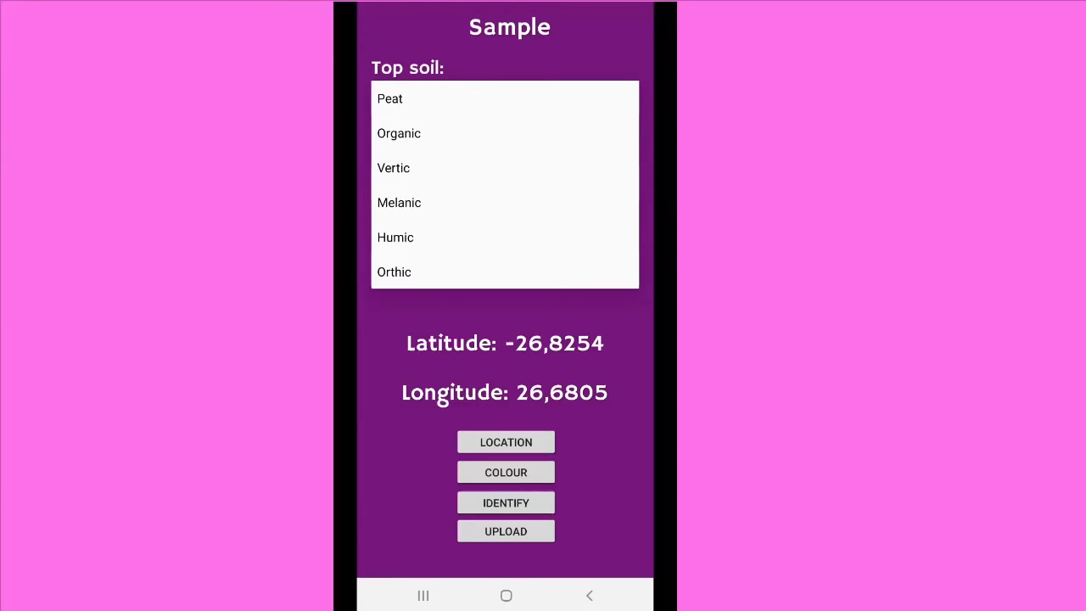
left_click(393, 167)
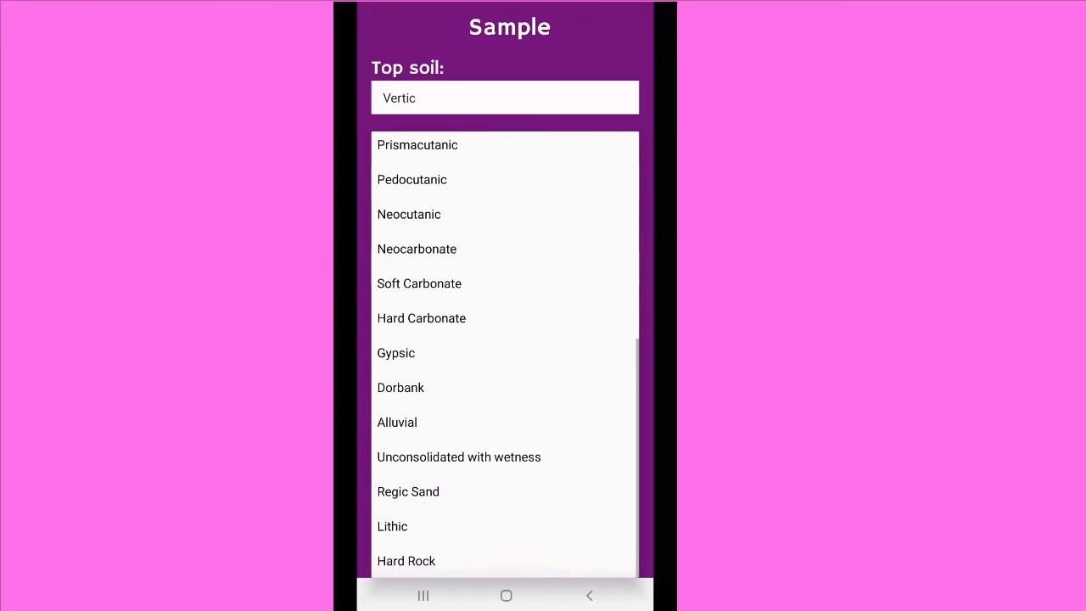
left_click(405, 560)
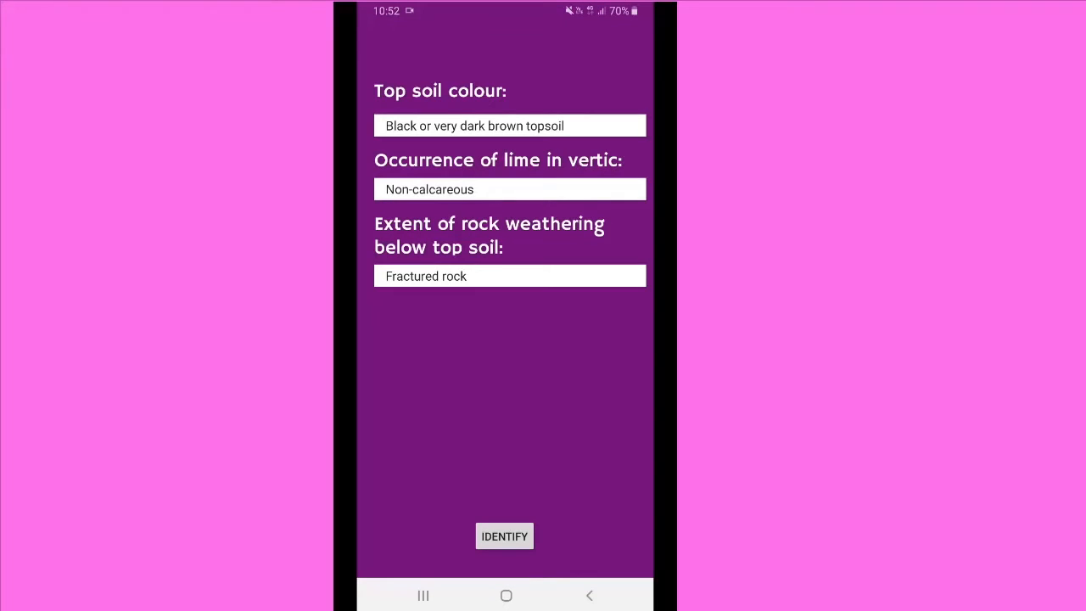
- Keep the top soil colour as black or very dark brown
left_click(509, 124)
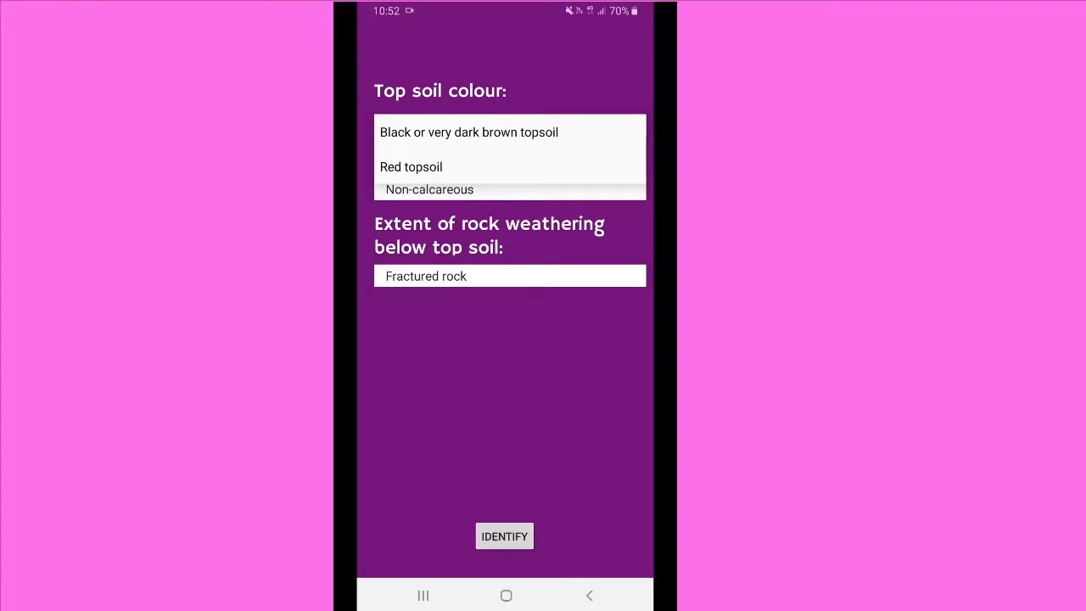
left_click(504, 536)
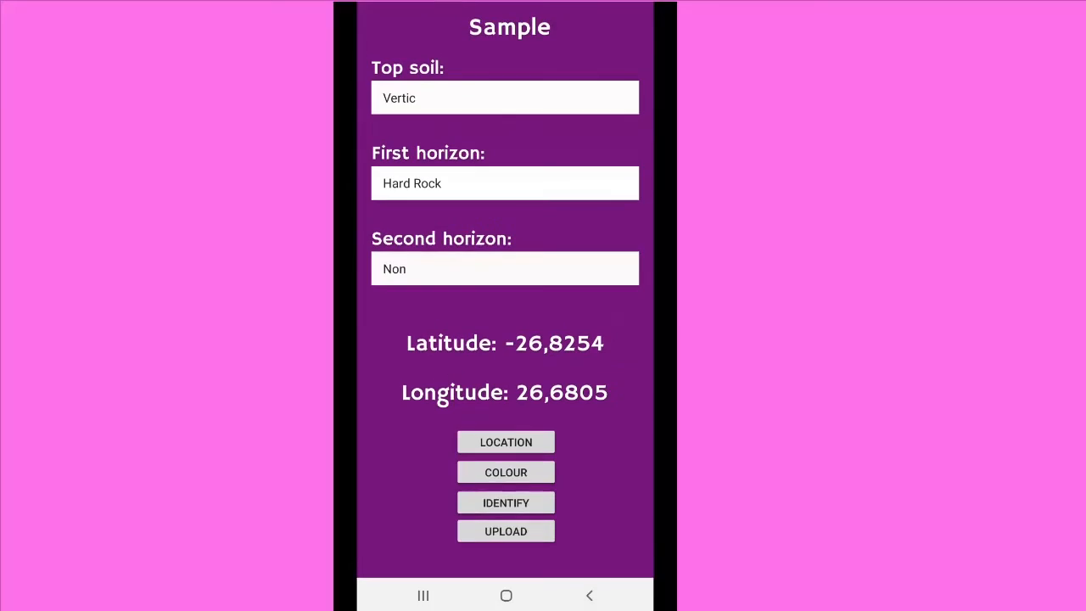
left_click(505, 471)
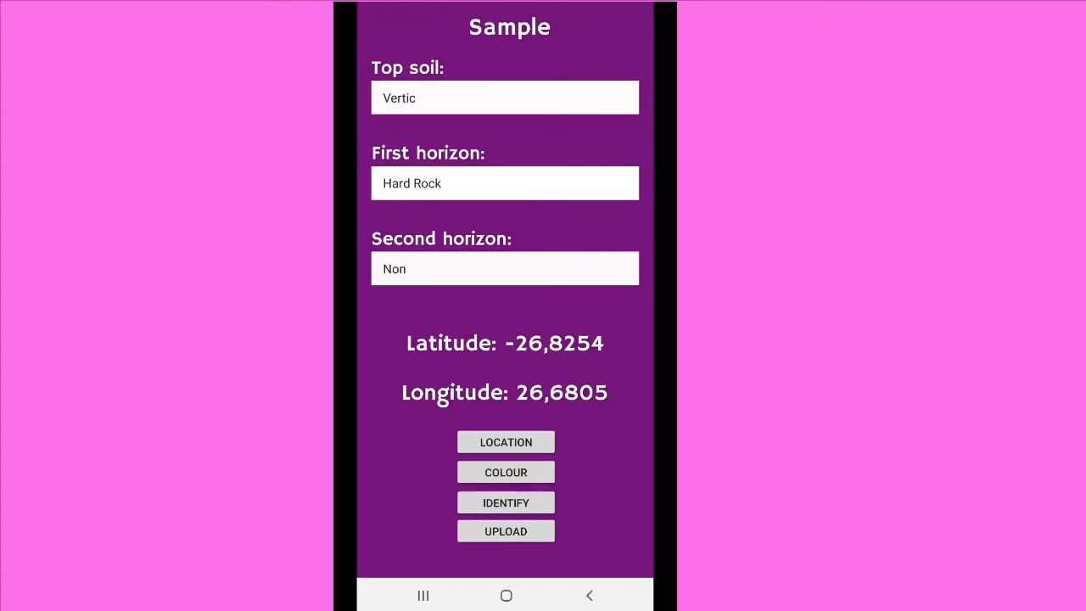
- Mark vertic lime occurrence as Calcareous and identify the soil as Rustenburg (Rs1210)
left_click(505, 502)
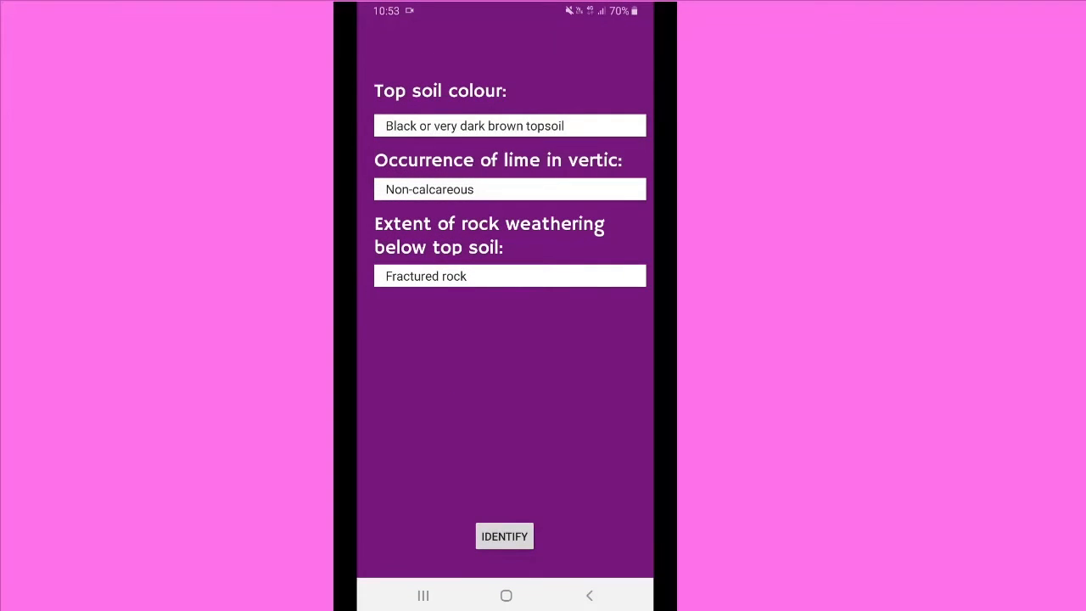
left_click(509, 190)
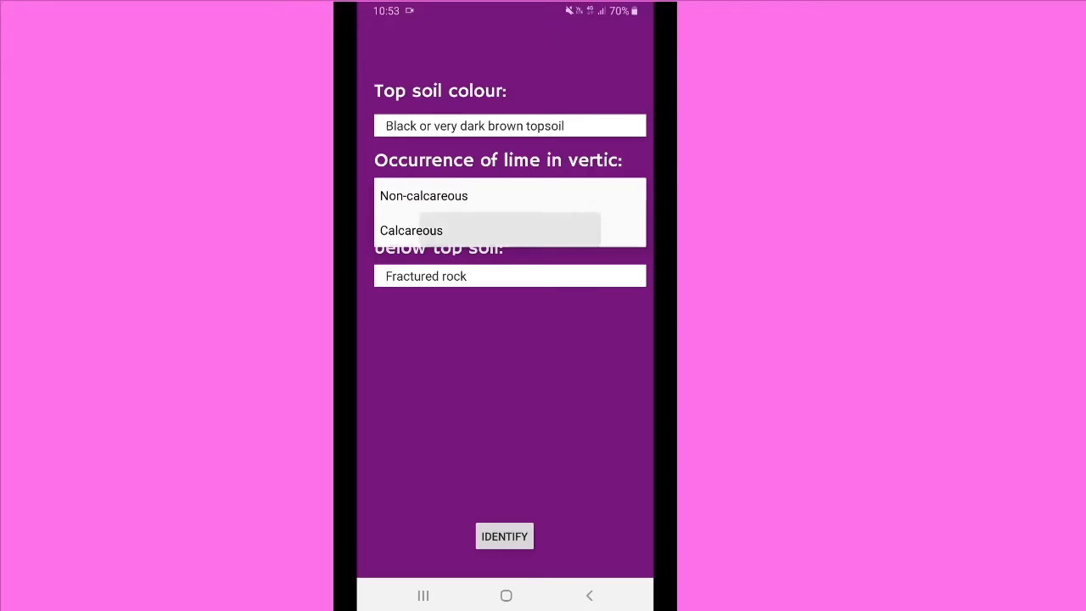
left_click(410, 230)
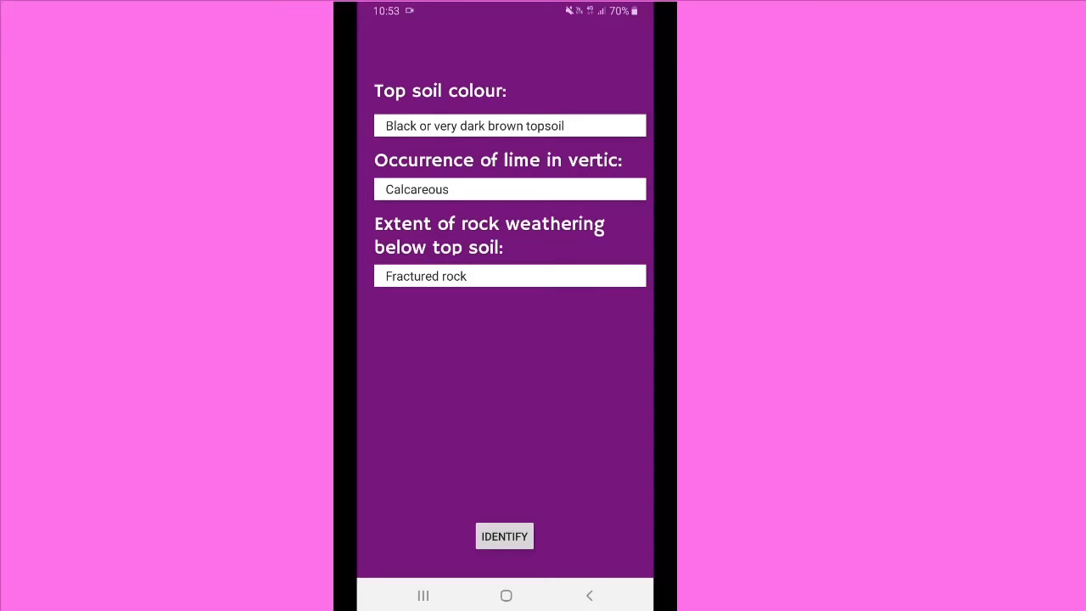
left_click(504, 535)
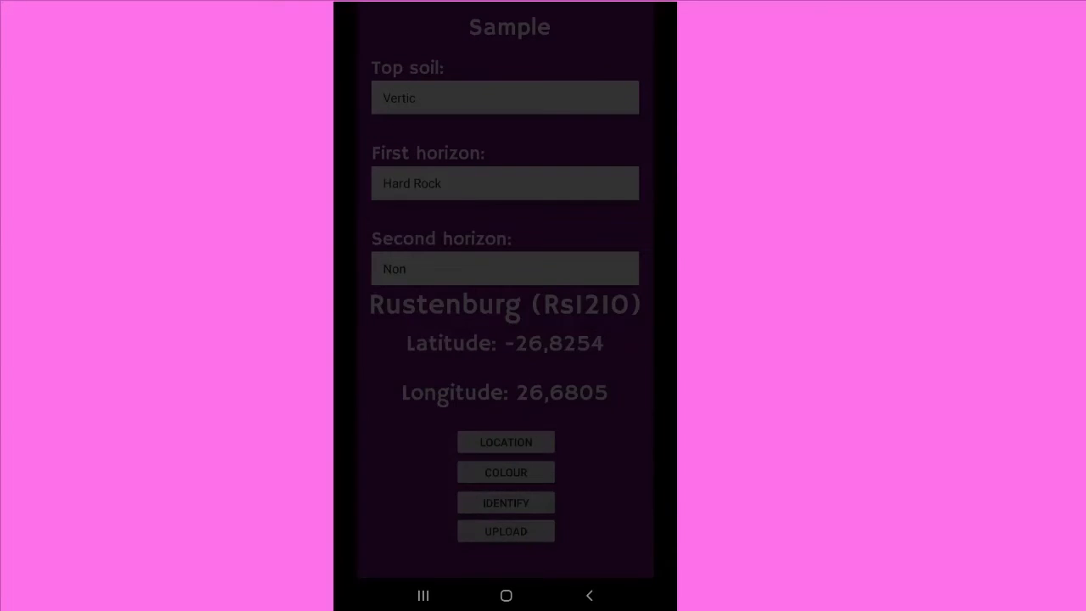
- Upload the results and save them to My Drive as Test_01
left_click(506, 530)
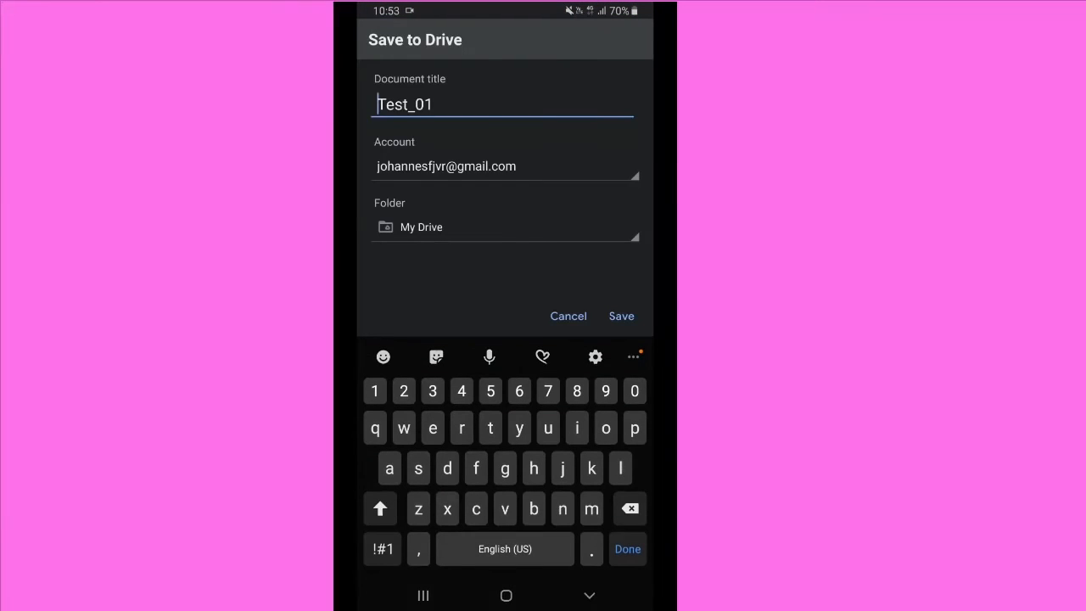
left_click(622, 315)
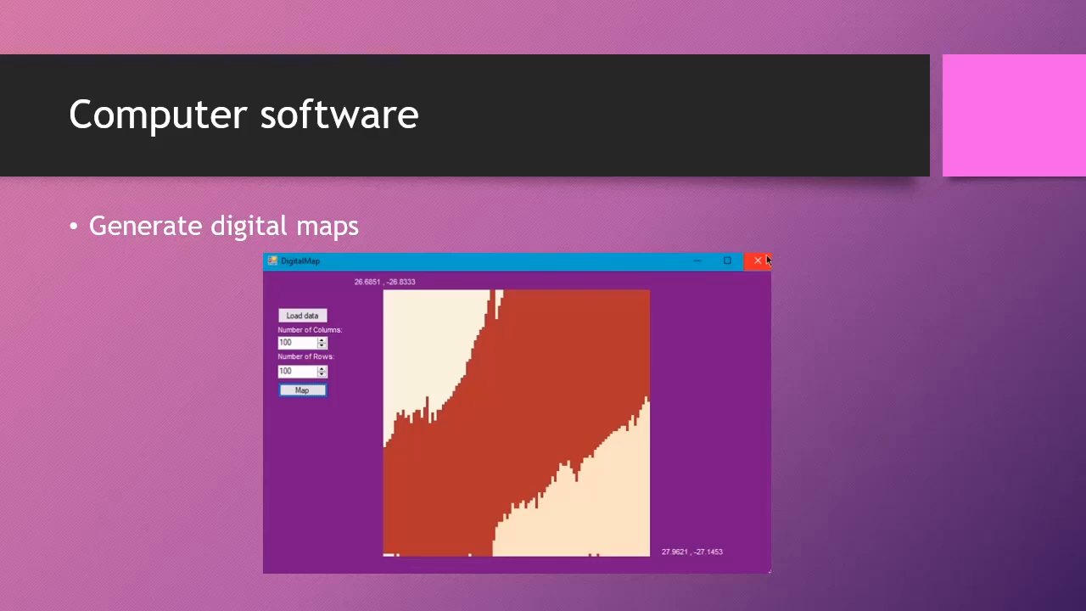
- Advance the slideshow to the Conclusion slide
left_click(756, 261)
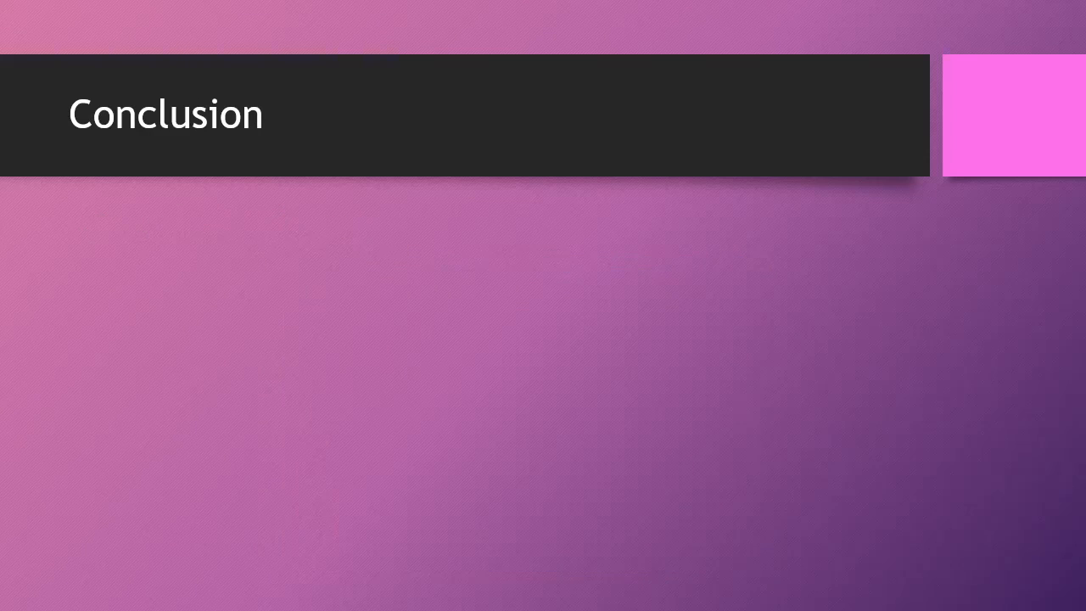